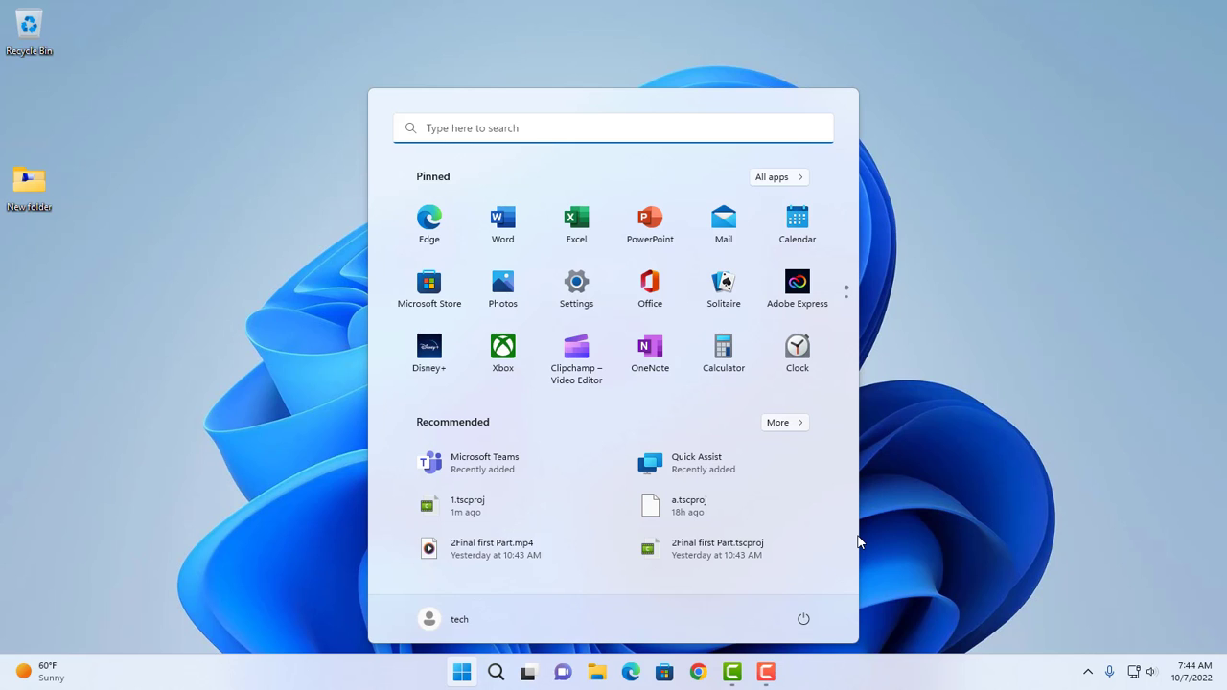
pyautogui.moveTo(573, 414)
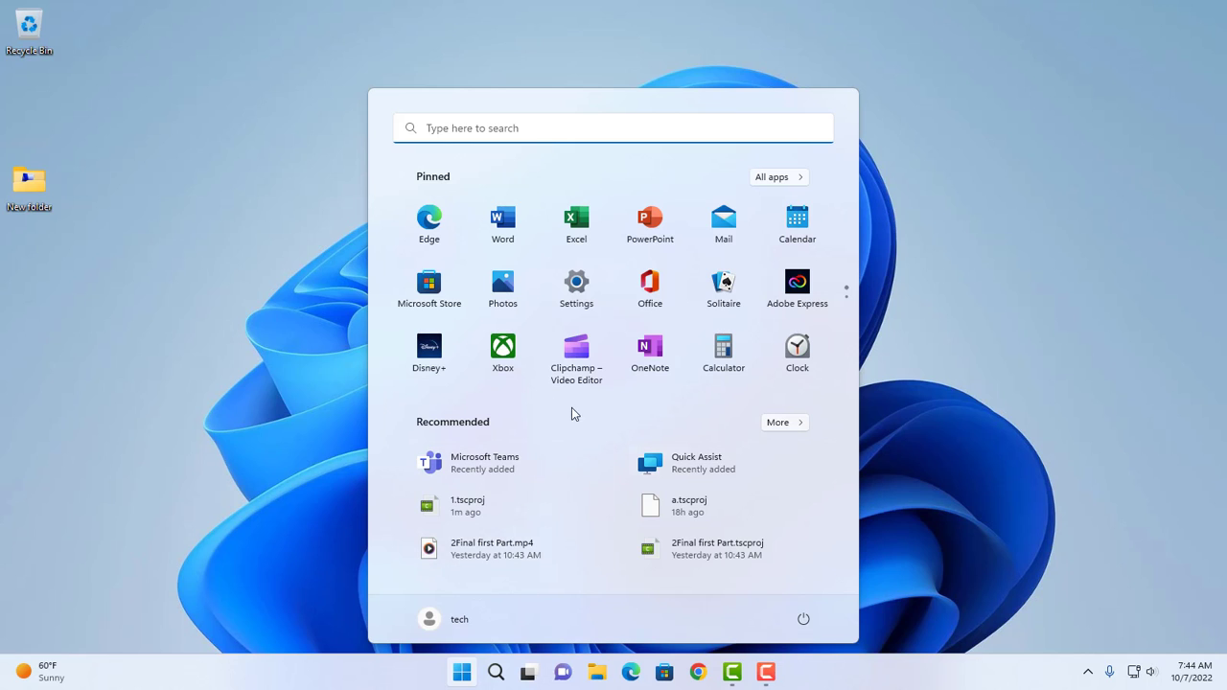
pyautogui.moveTo(619, 604)
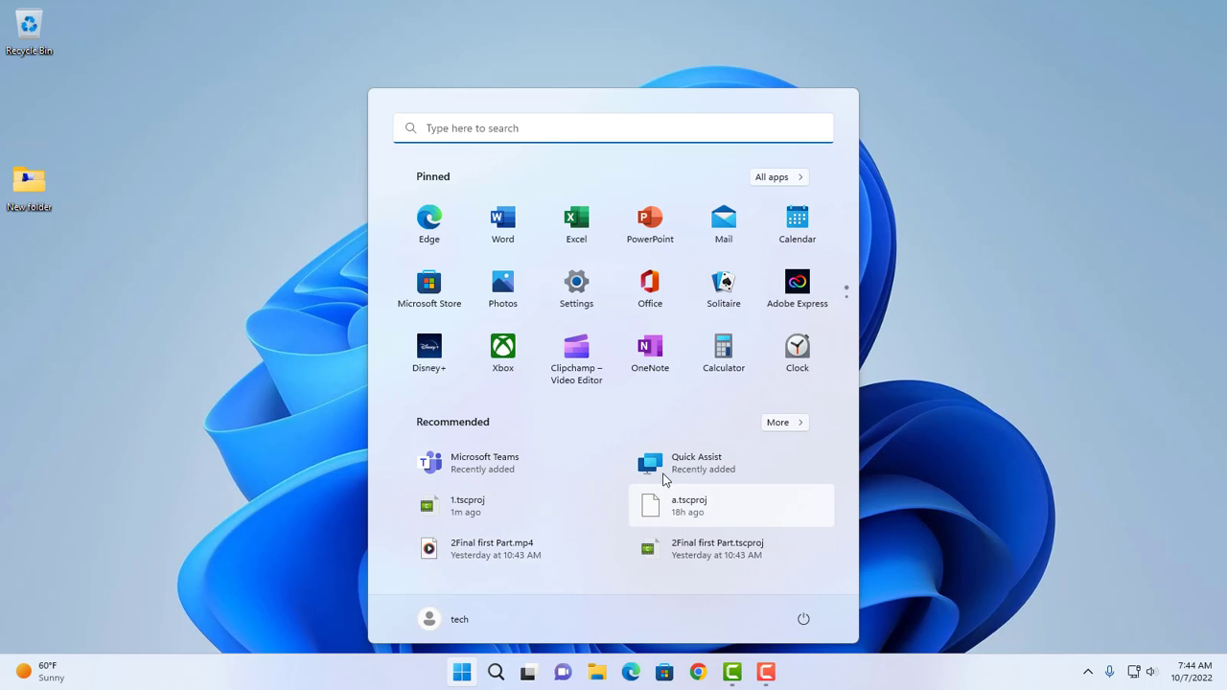
pyautogui.moveTo(525, 487)
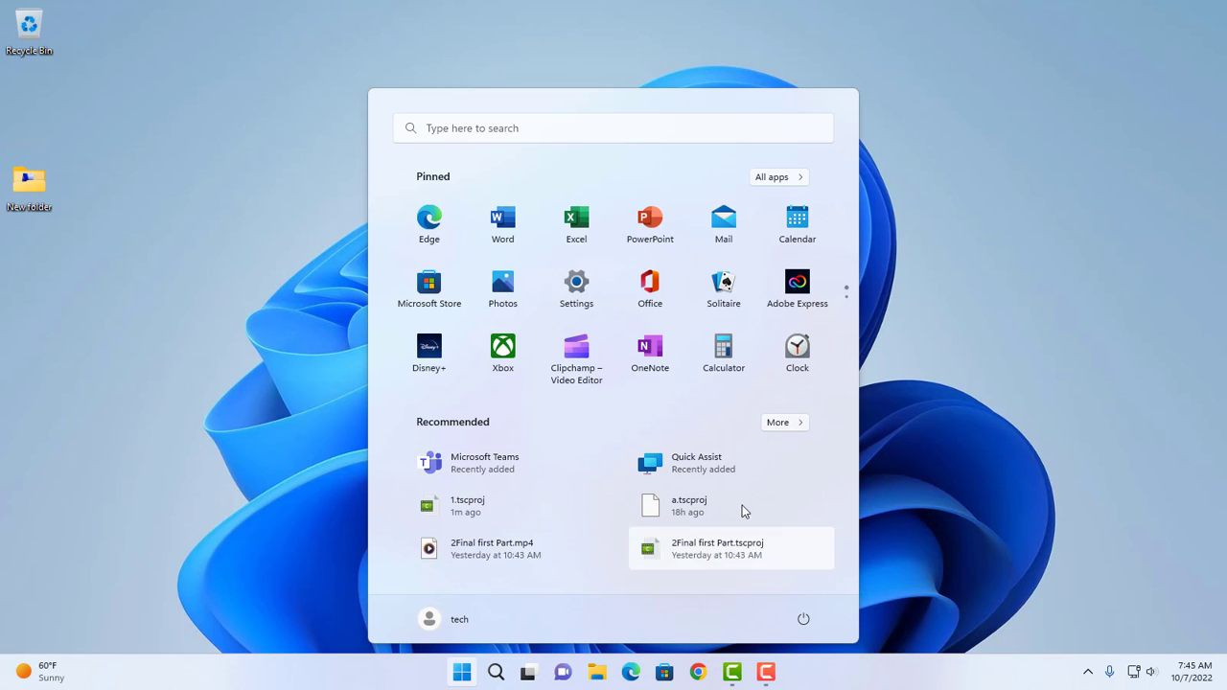
pyautogui.moveTo(689, 506)
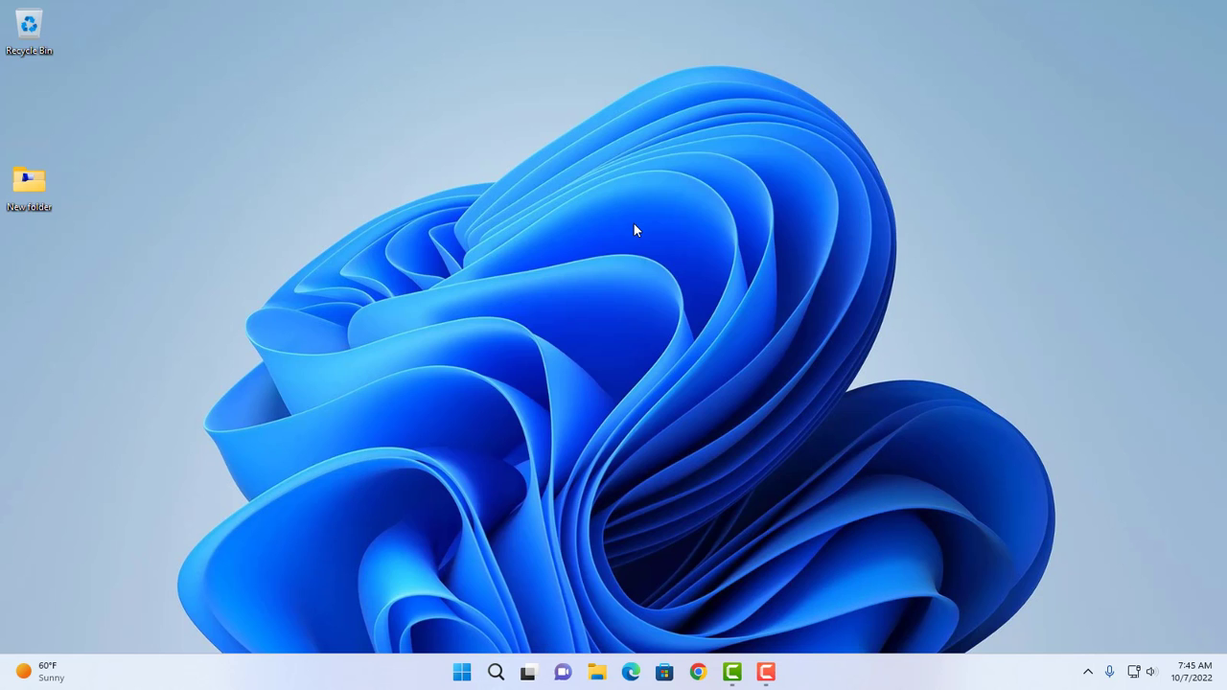
pyautogui.moveTo(303, 110)
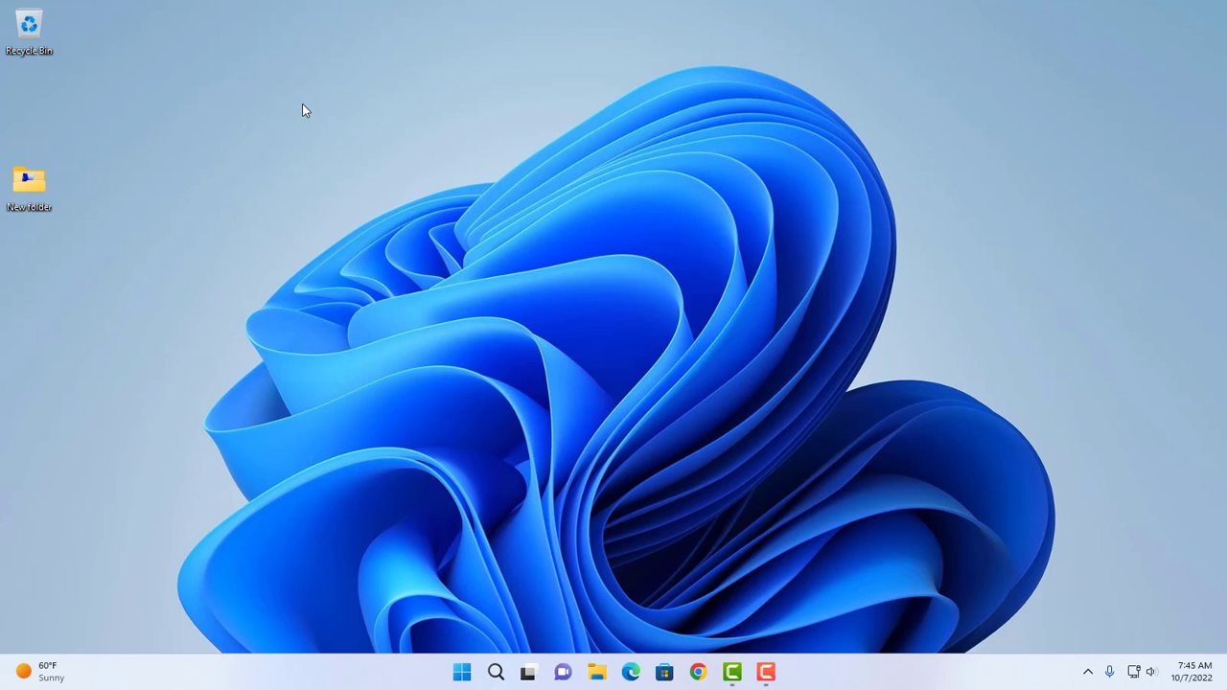
# Reach Personalization from the desktop menu, maximize Settings, and go to the Start page.
pyautogui.rightClick(303, 109)
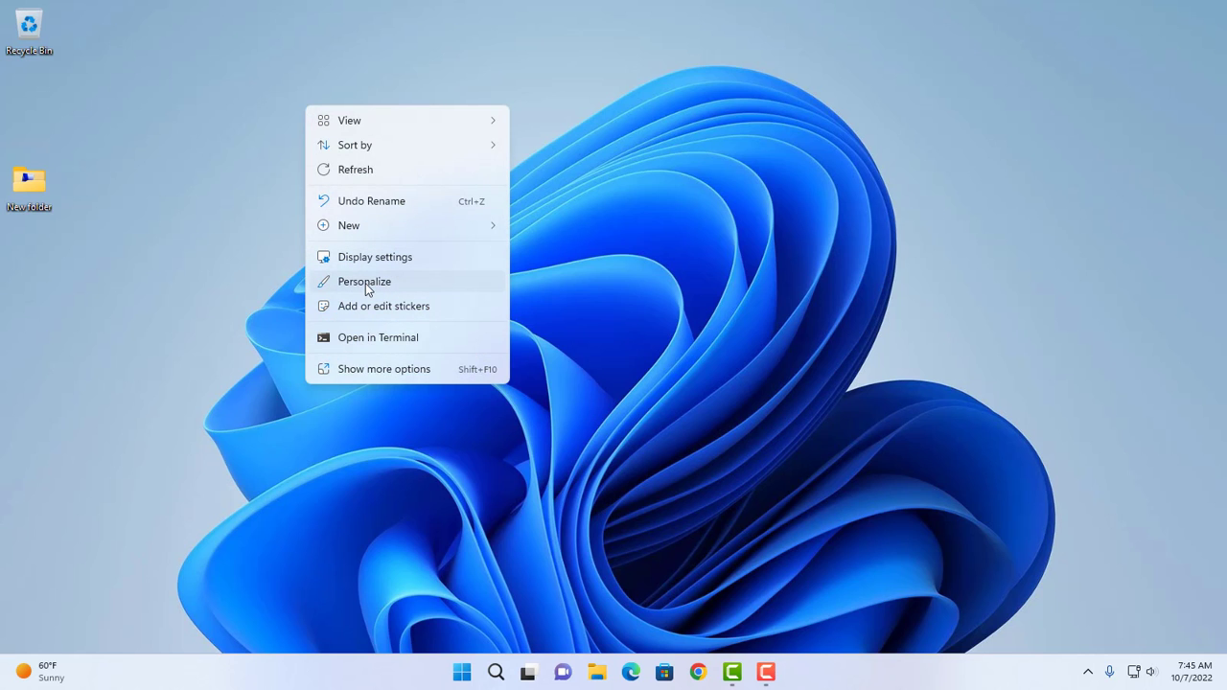
pyautogui.click(364, 280)
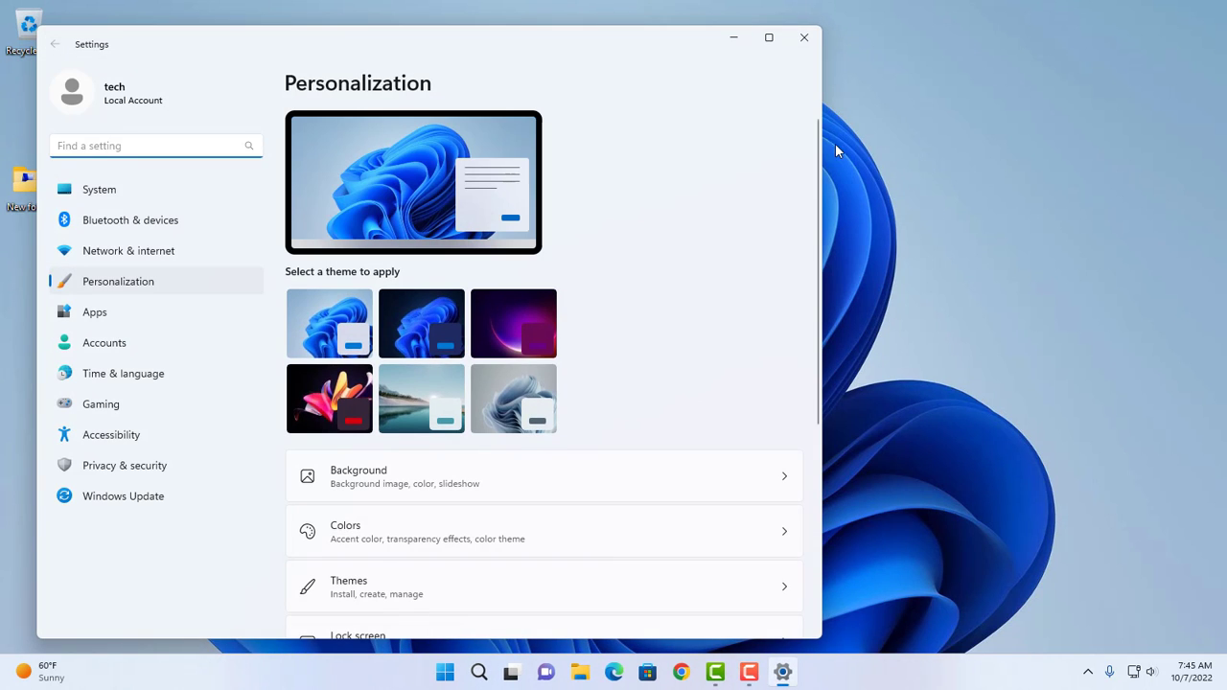
pyautogui.click(767, 38)
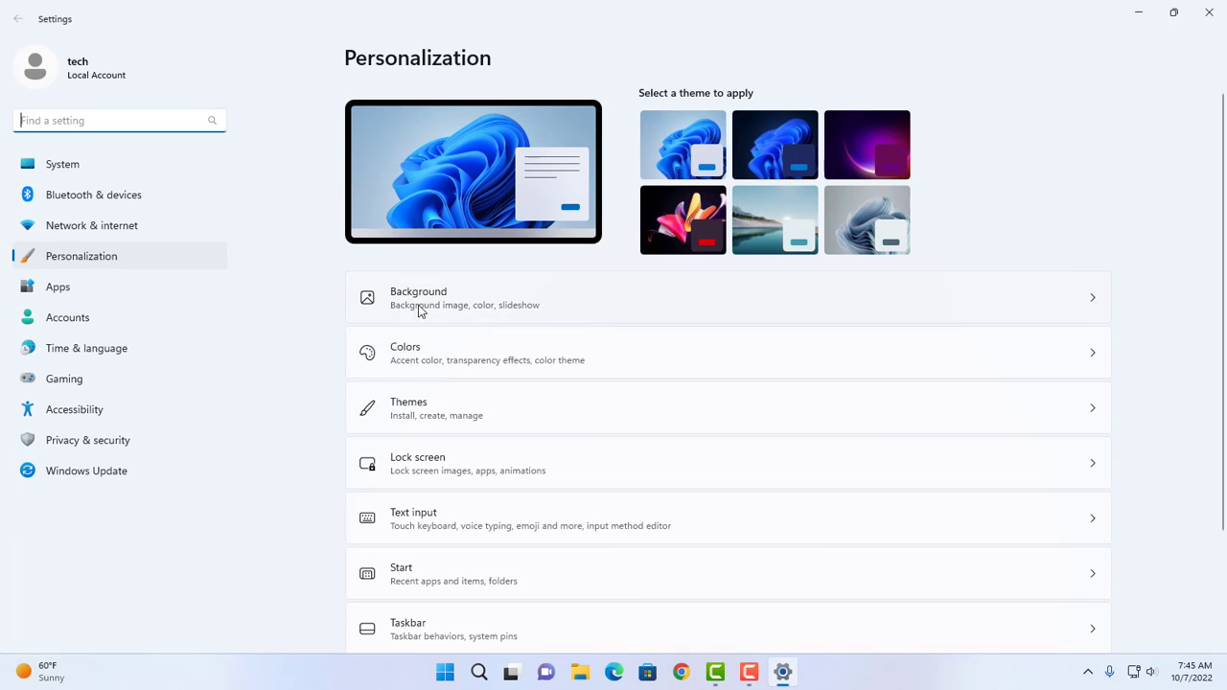
pyautogui.scroll(-3)
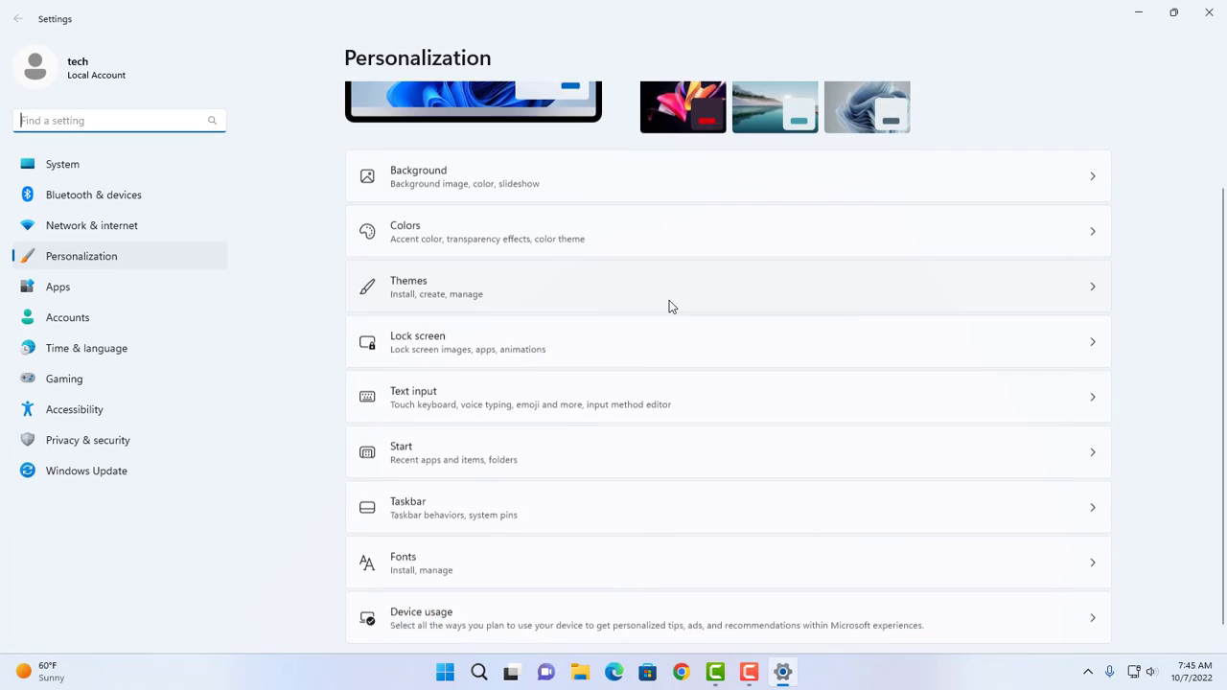
pyautogui.scroll(-3)
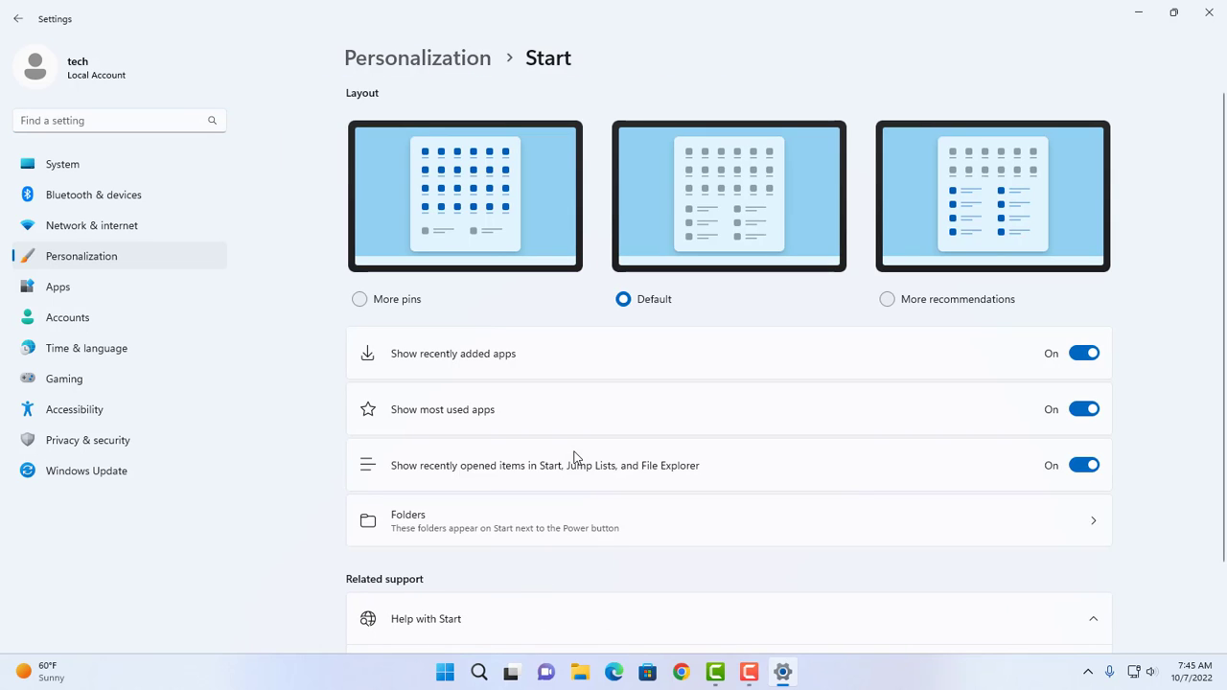
# Turn off Show recently added apps, Show most used apps, and Show recently opened items.
pyautogui.scroll(-3)
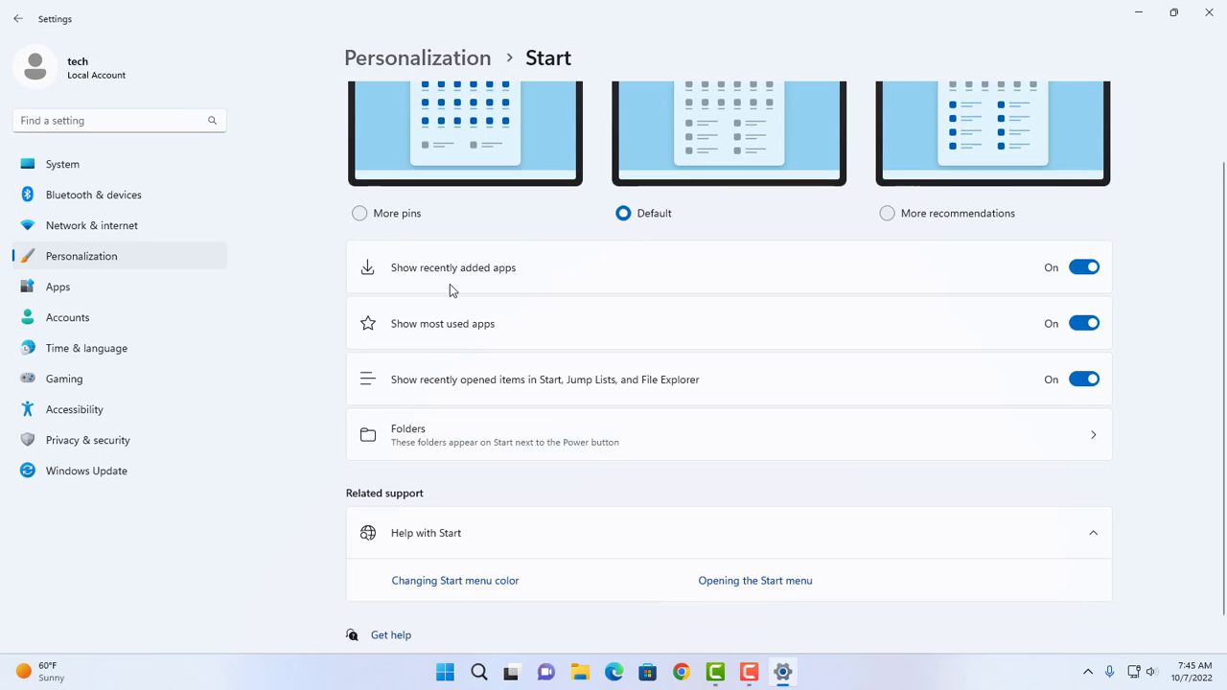
pyautogui.moveTo(483, 279)
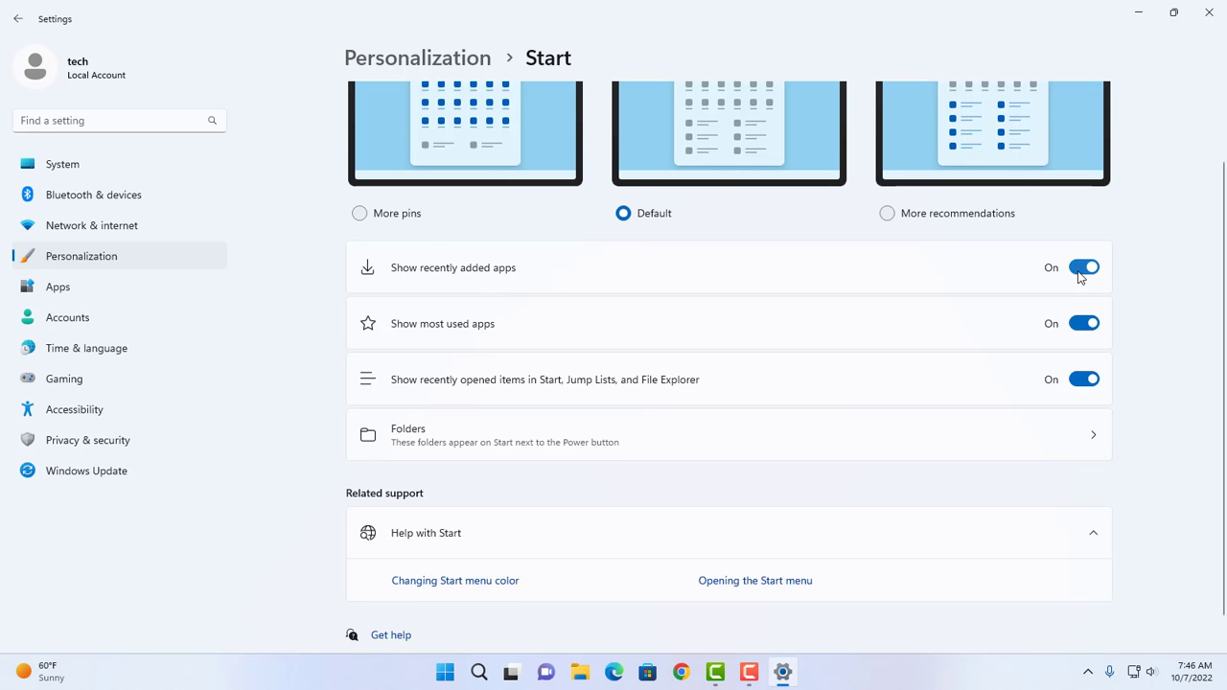
pyautogui.moveTo(981, 286)
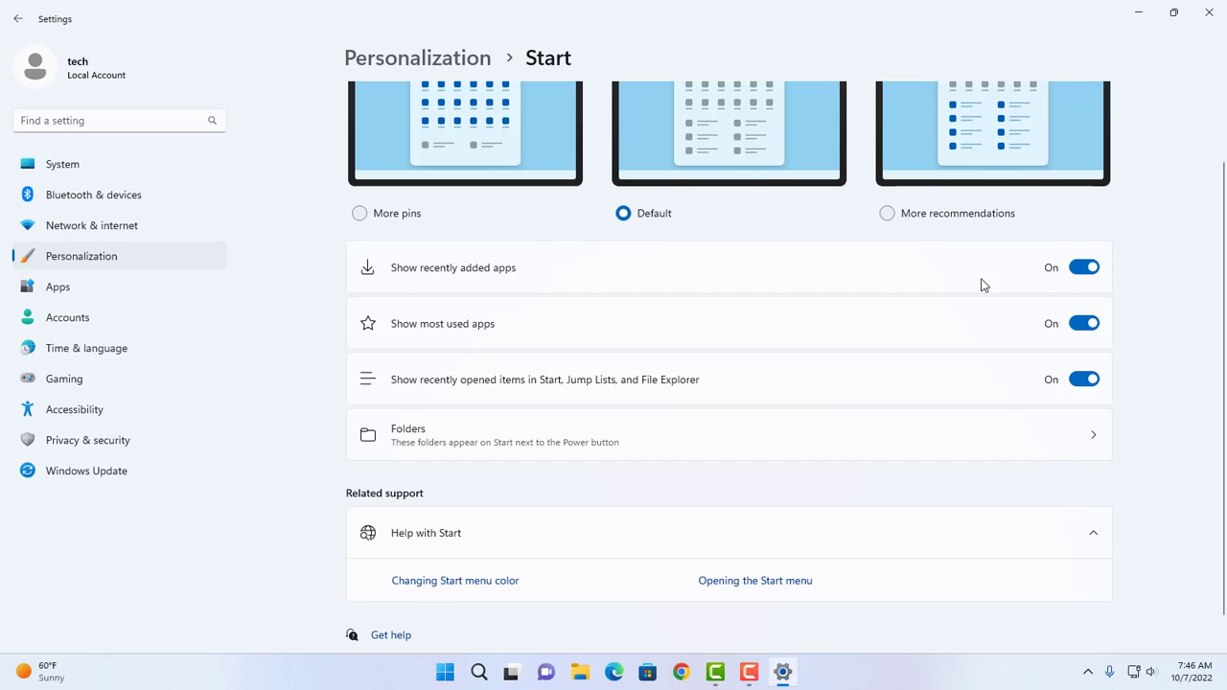
pyautogui.click(1085, 267)
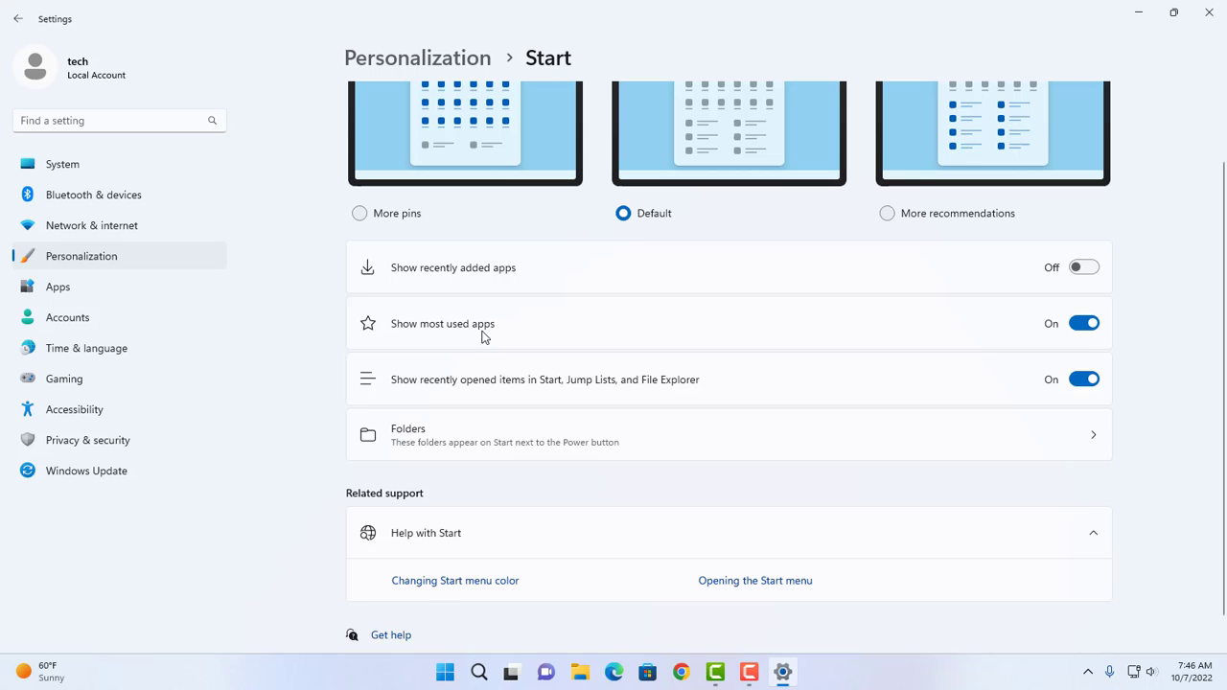
pyautogui.click(1083, 322)
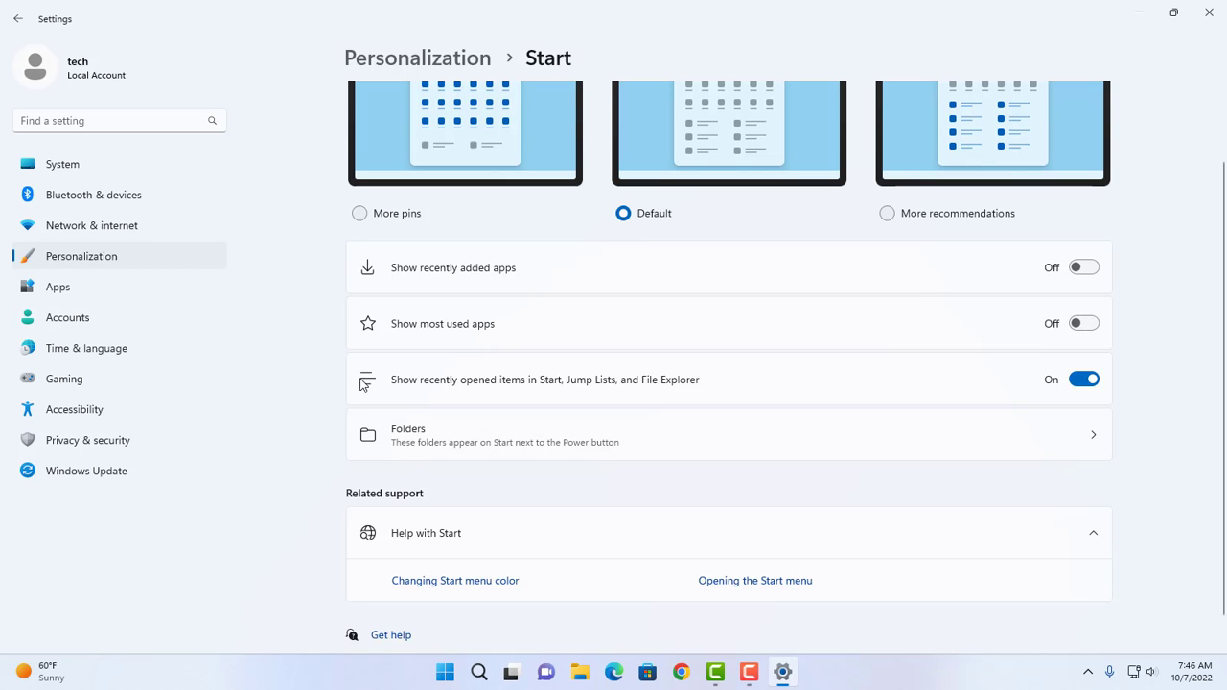
pyautogui.moveTo(479, 393)
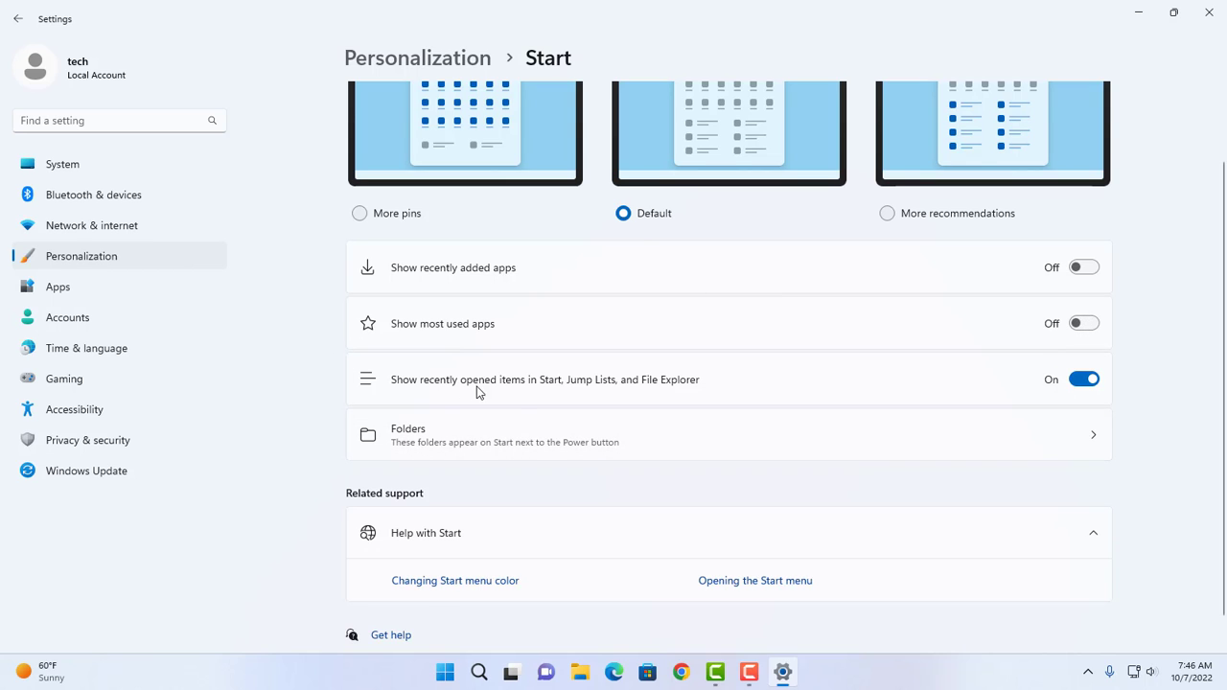
pyautogui.moveTo(563, 395)
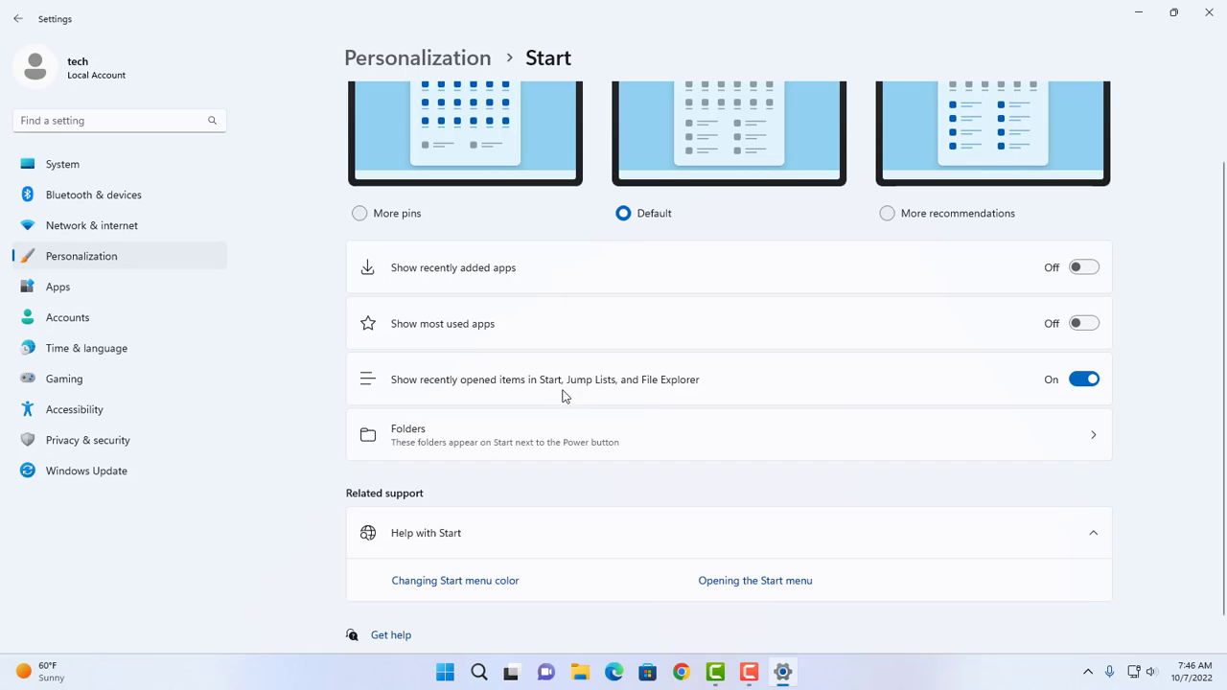
pyautogui.moveTo(671, 395)
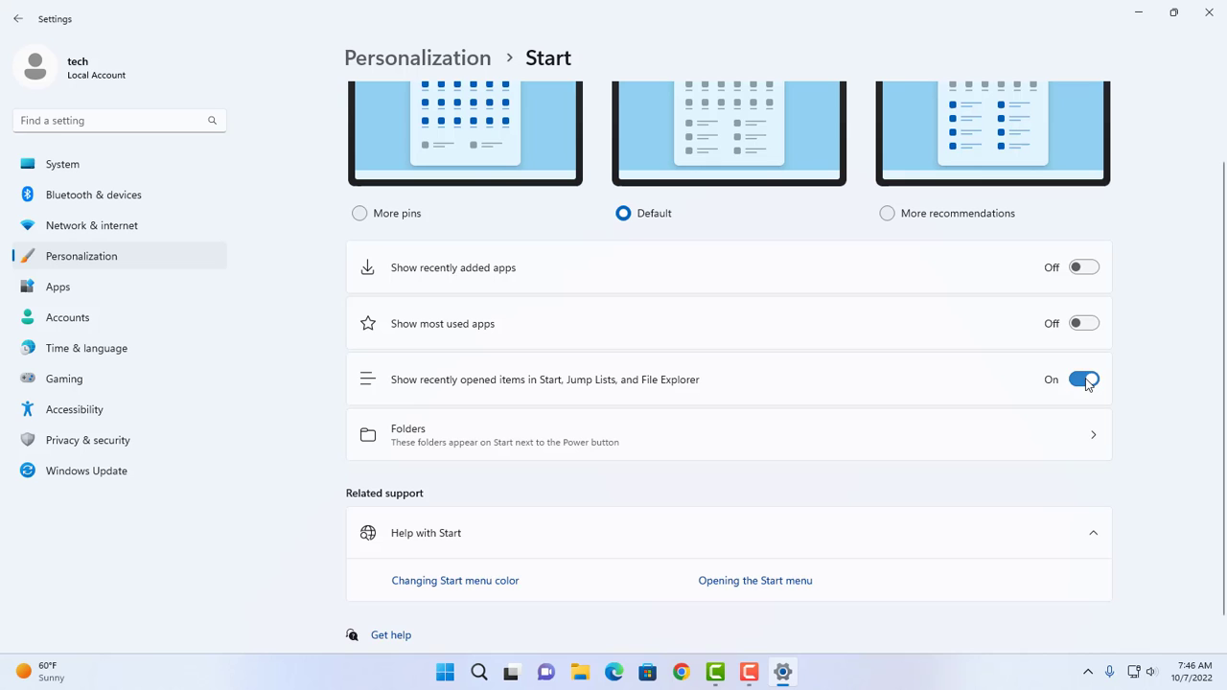
pyautogui.click(1082, 380)
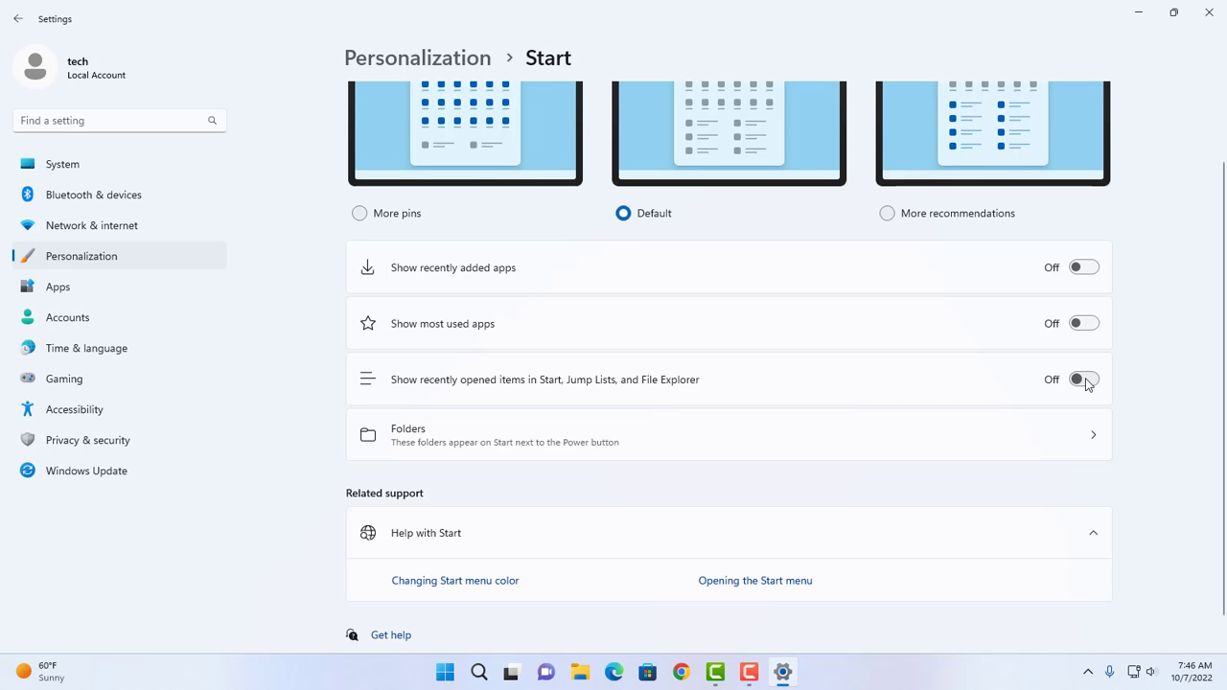
pyautogui.moveTo(1208, 13)
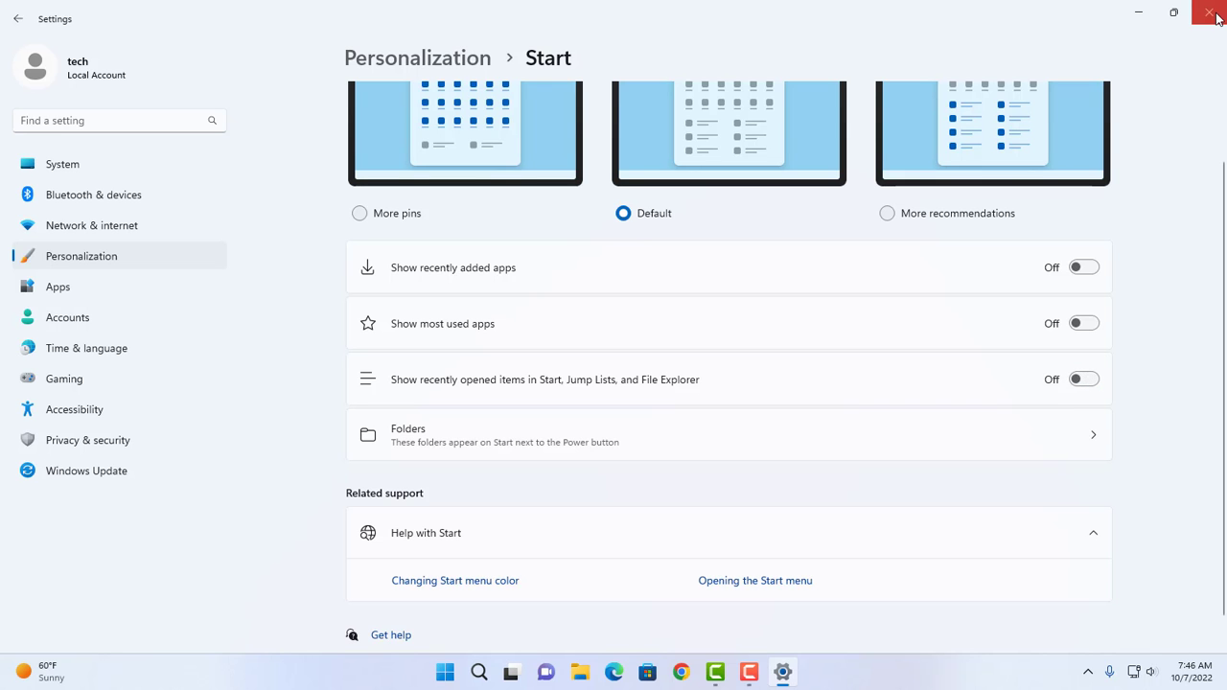
# Close Settings and reopen Start to see the Recommended section now empty.
pyautogui.click(1215, 15)
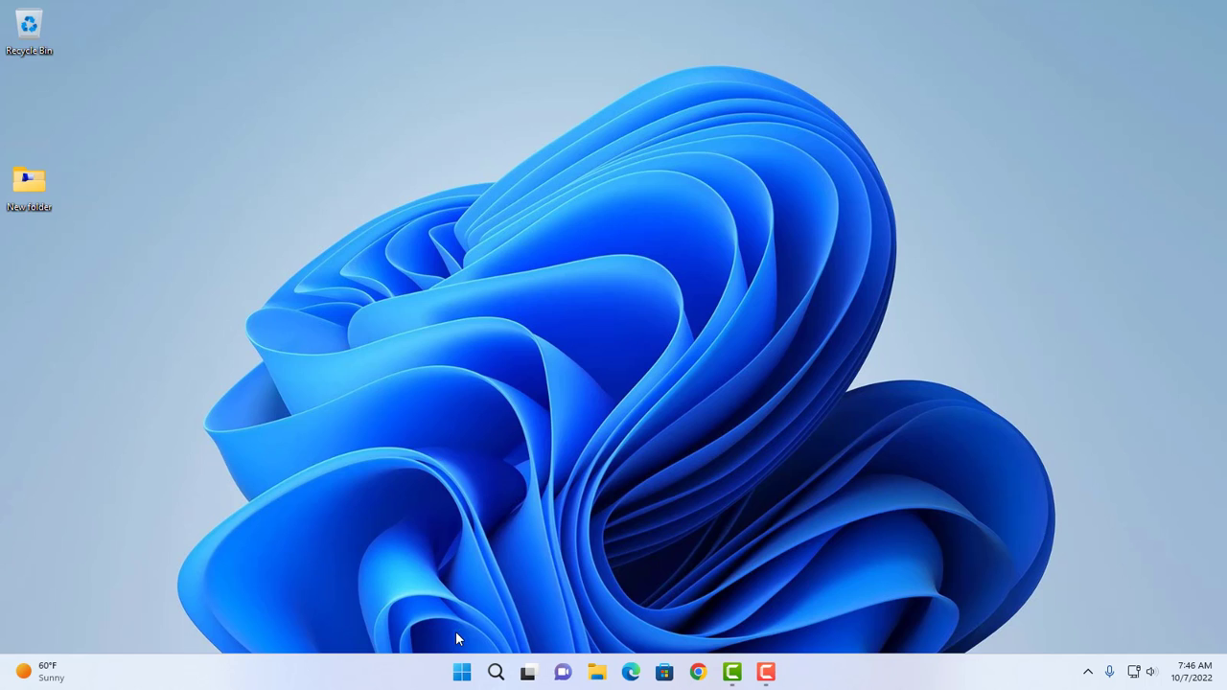
pyautogui.click(460, 671)
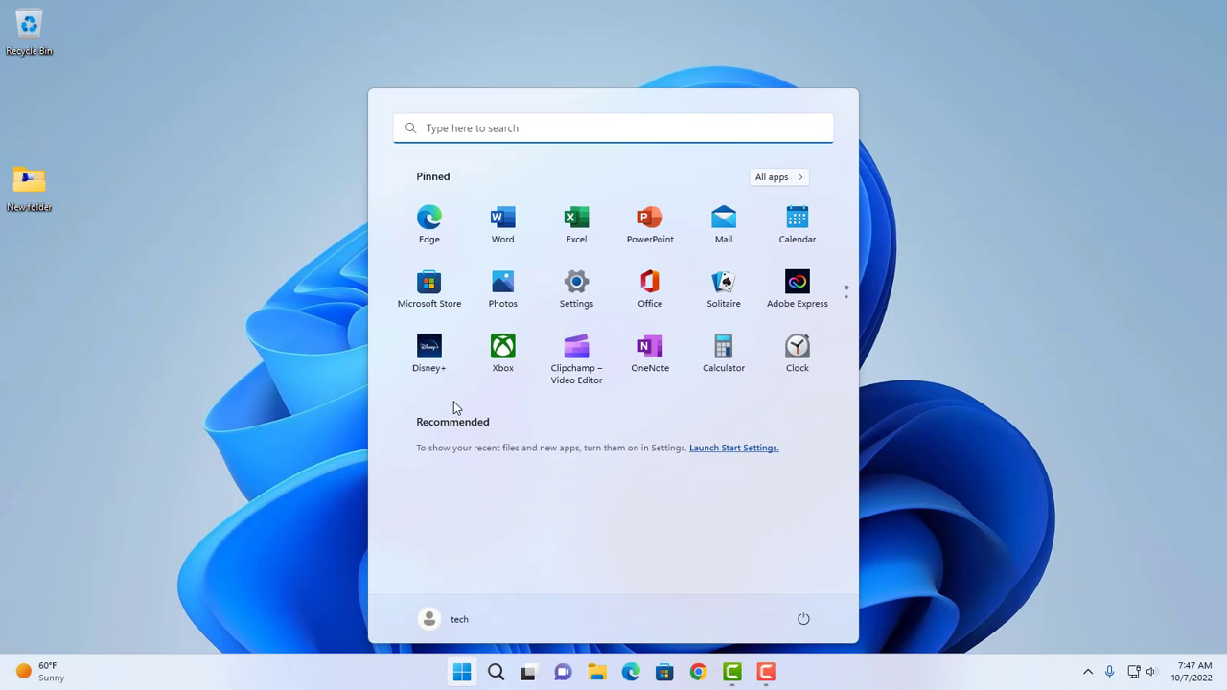
pyautogui.moveTo(589, 548)
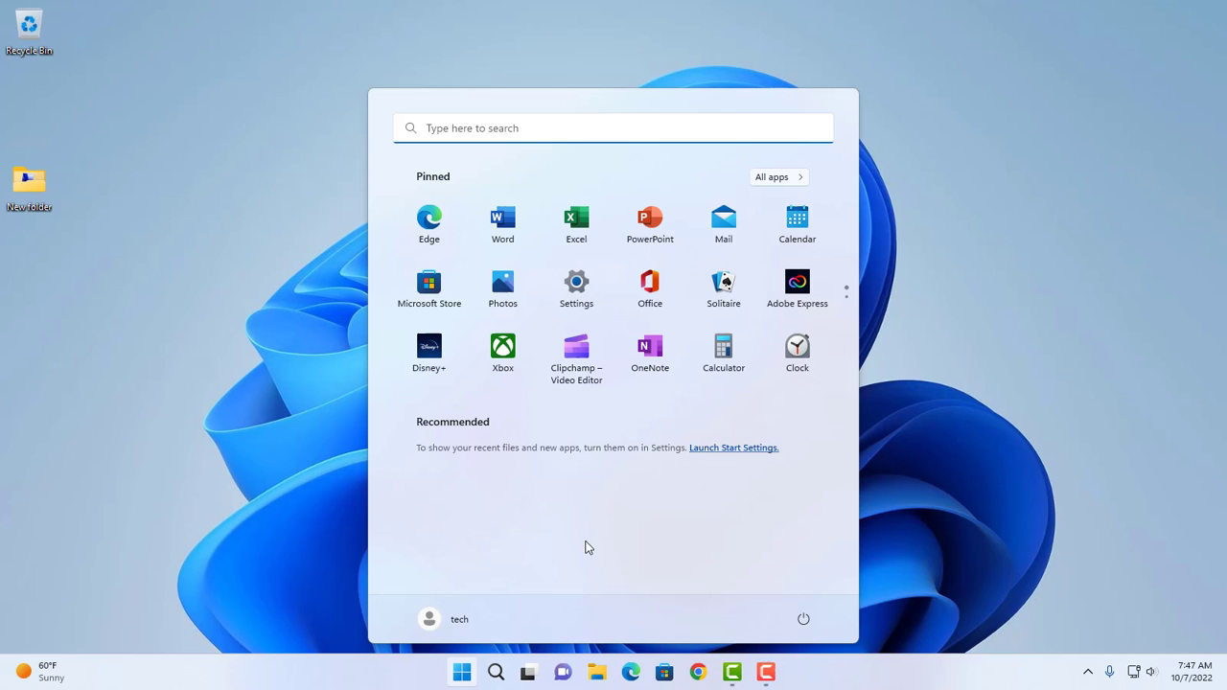
pyautogui.moveTo(848, 479)
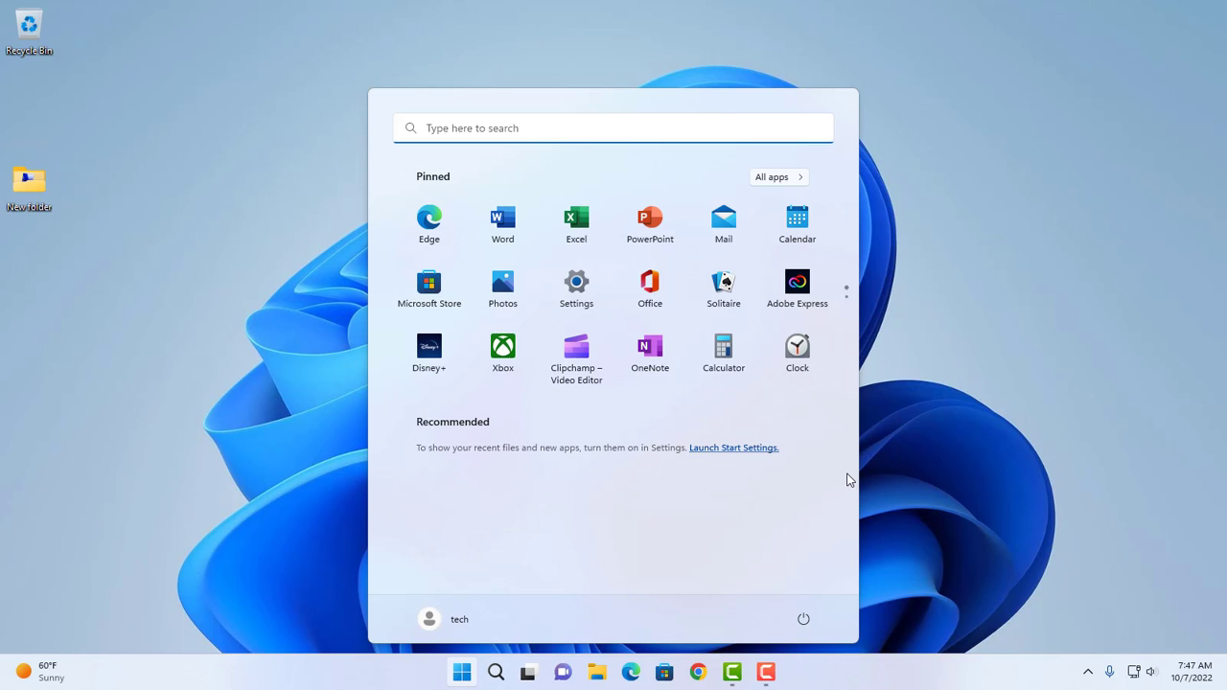